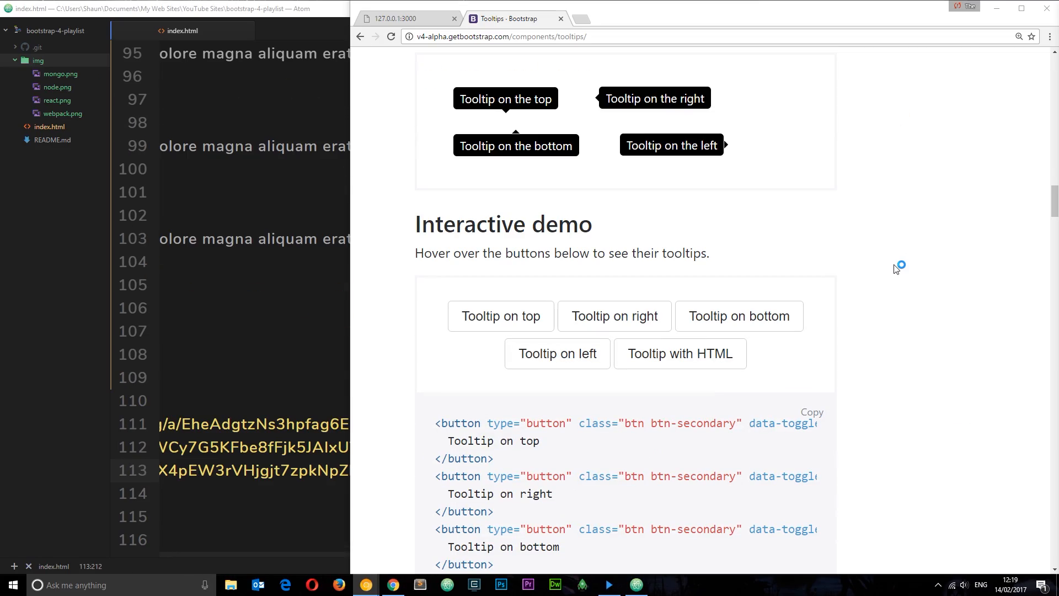
mouse_move(895, 269)
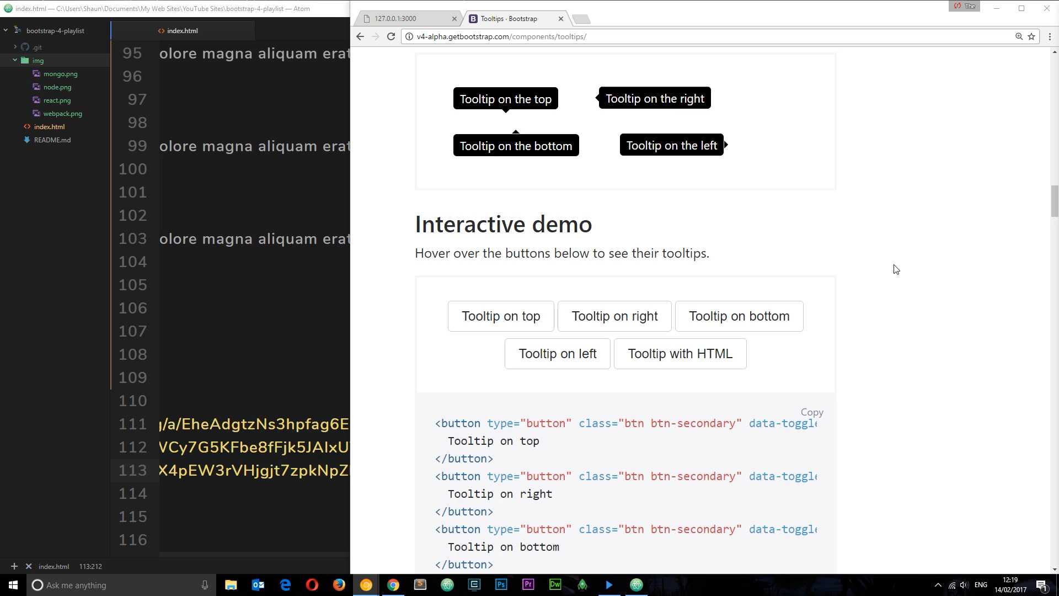
mouse_move(849, 208)
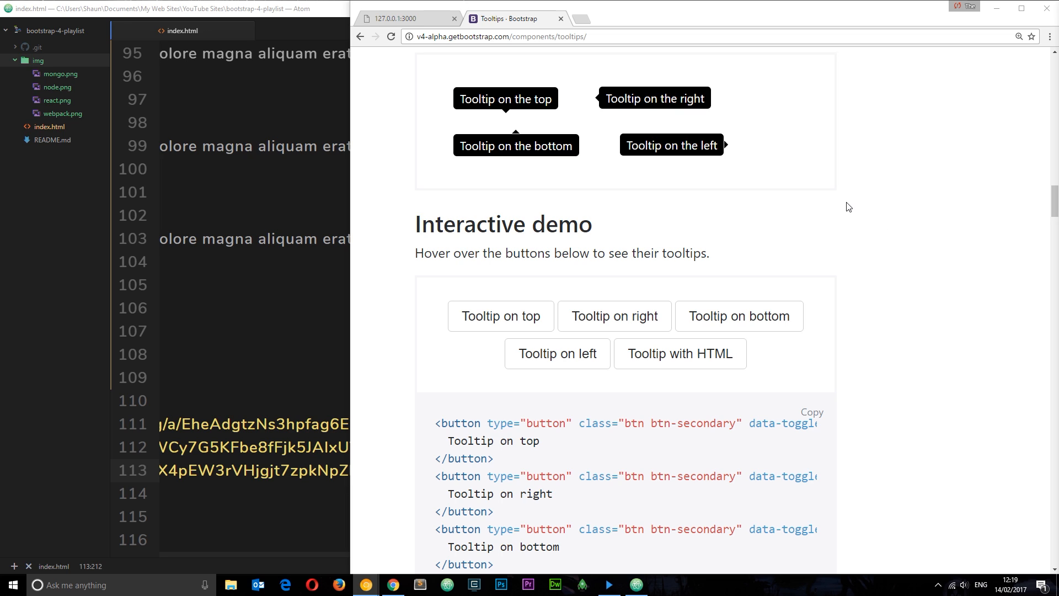
mouse_move(739, 316)
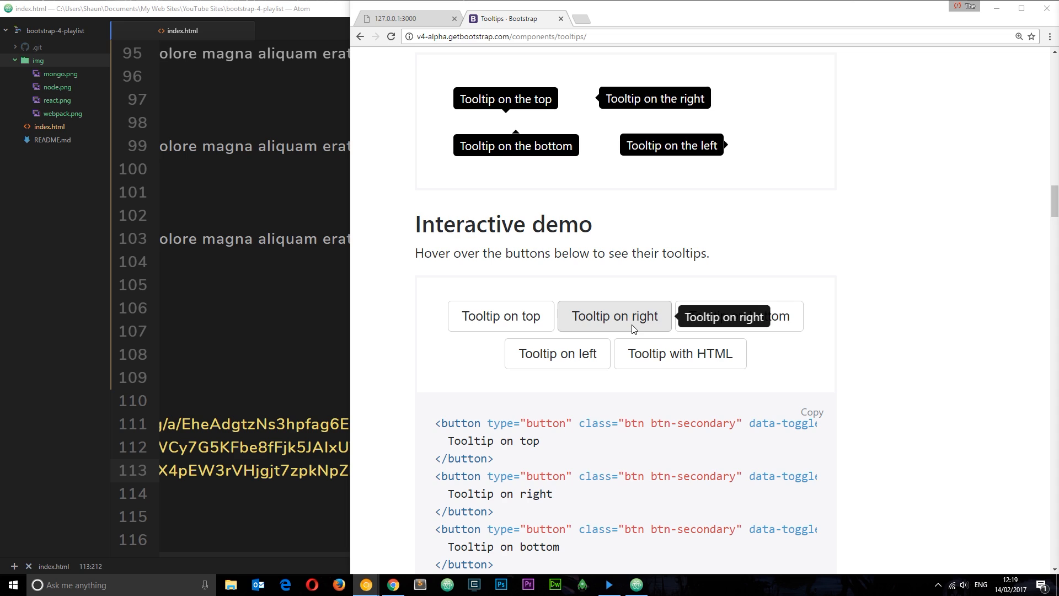
mouse_move(763, 255)
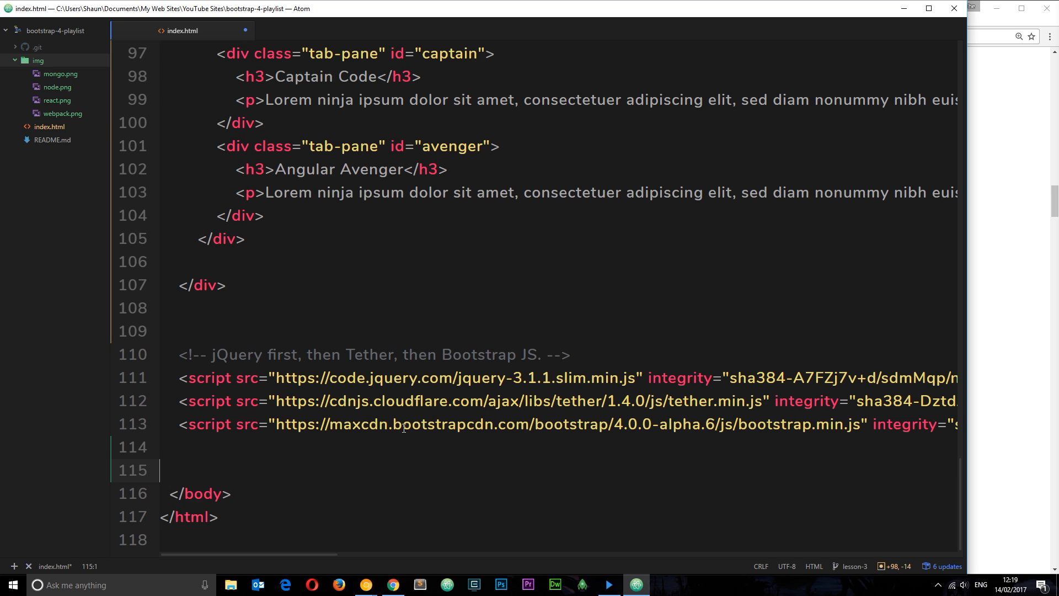
Add a <script> block running $('[data-toggle="tooltip"]').tooltip() after the Bootstrap include
text(<)
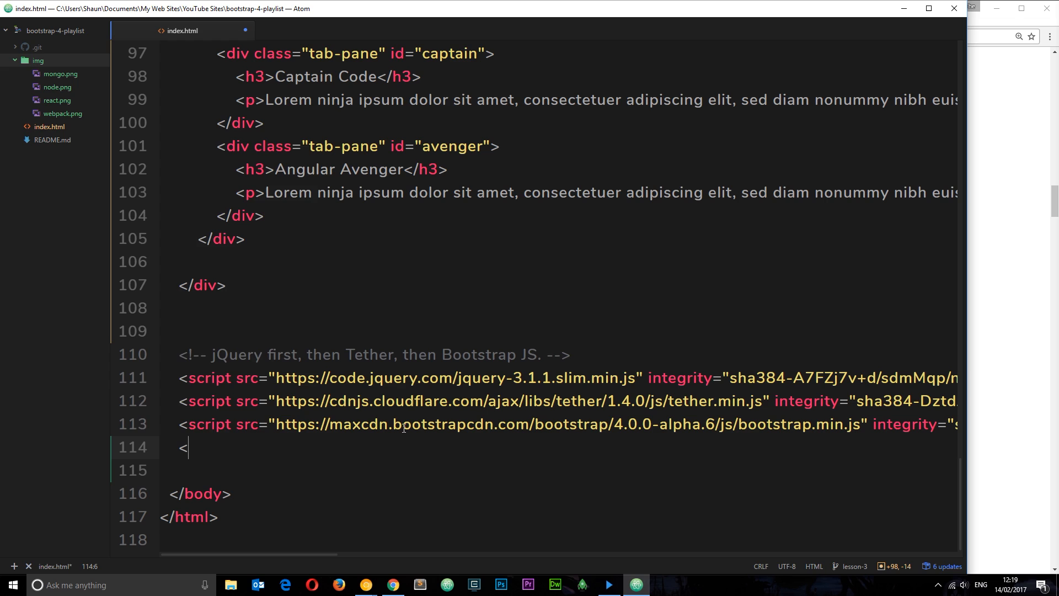
text(script>)
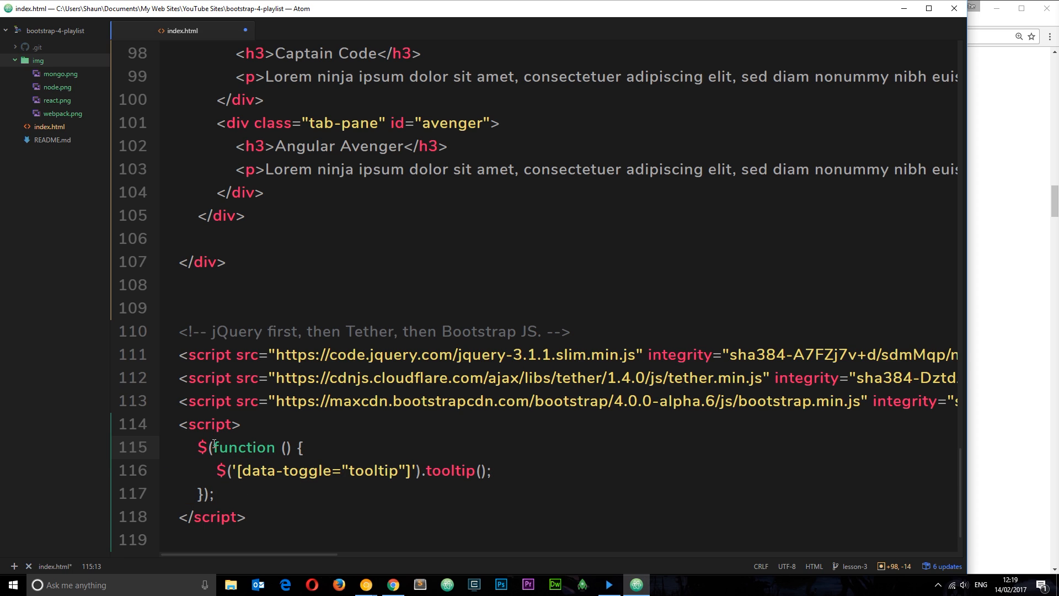
double_click(245, 447)
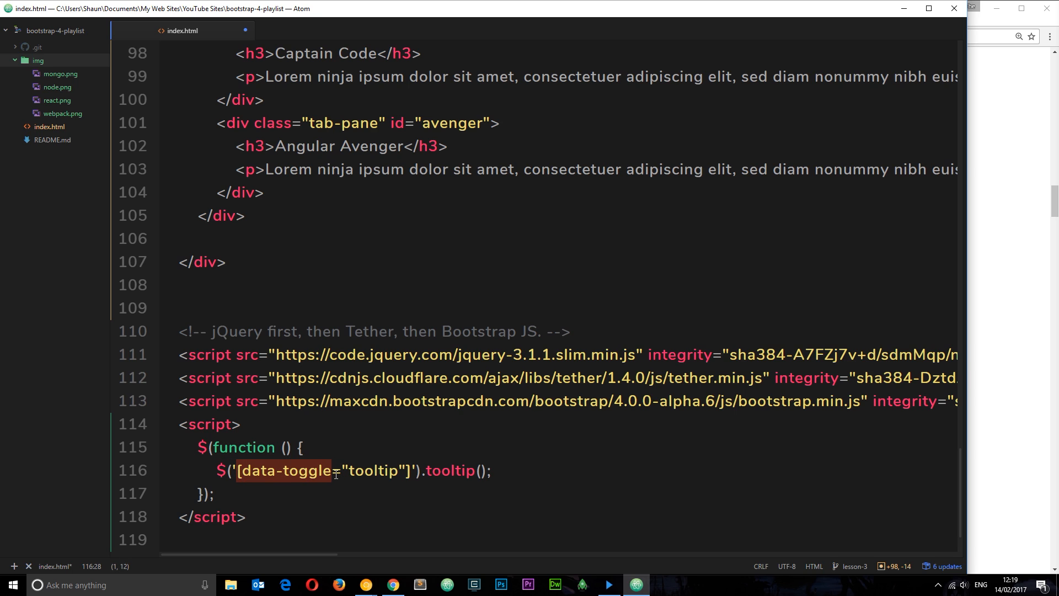
double_click(373, 471)
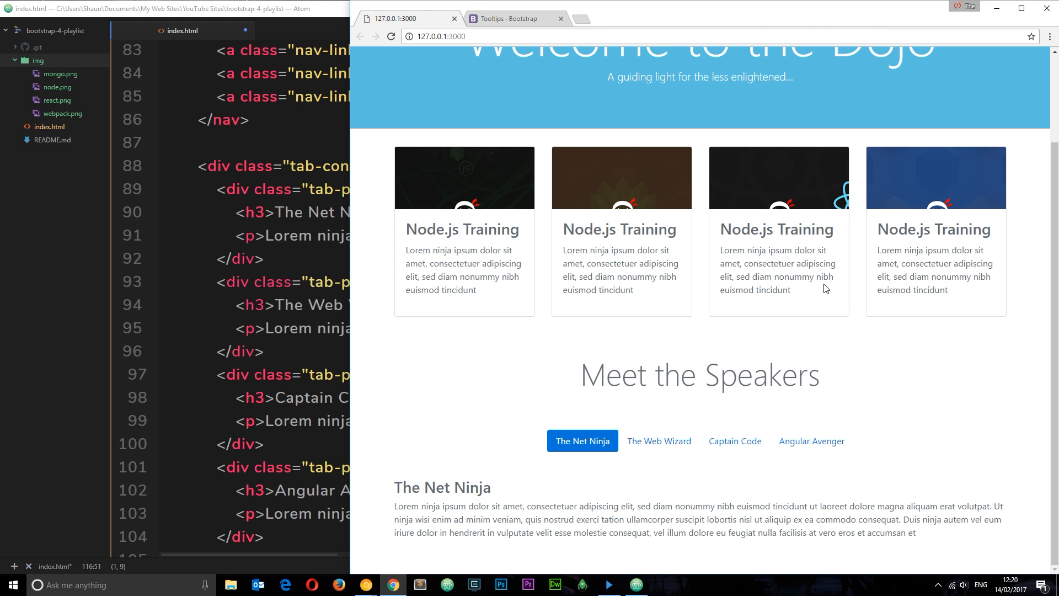
drag(394, 505, 650, 519)
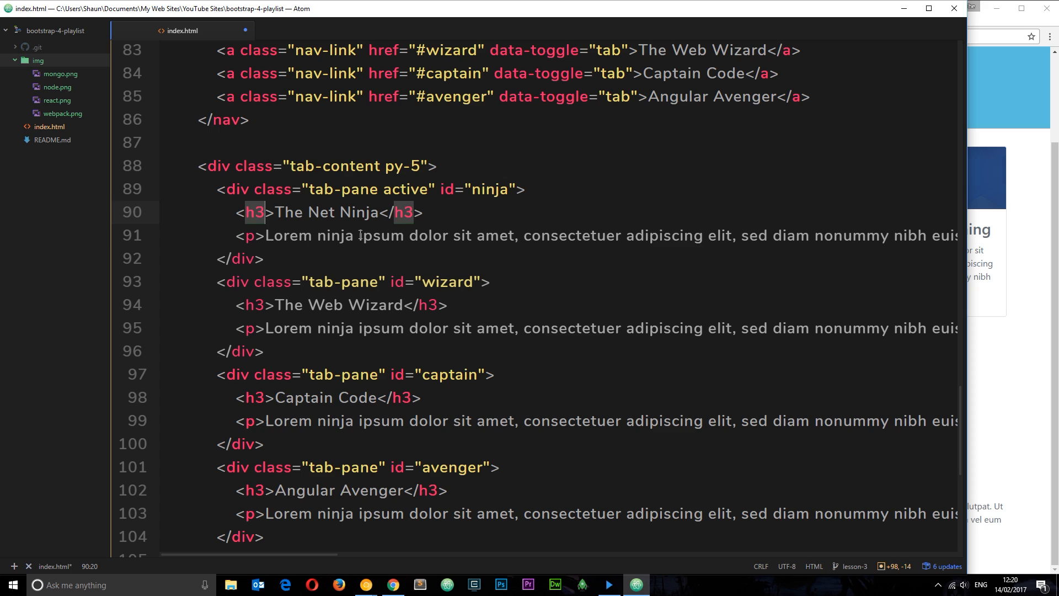
Wrap 'ipsum dolor sit' on line 91 in an empty <span>…</span> pair
click(472, 235)
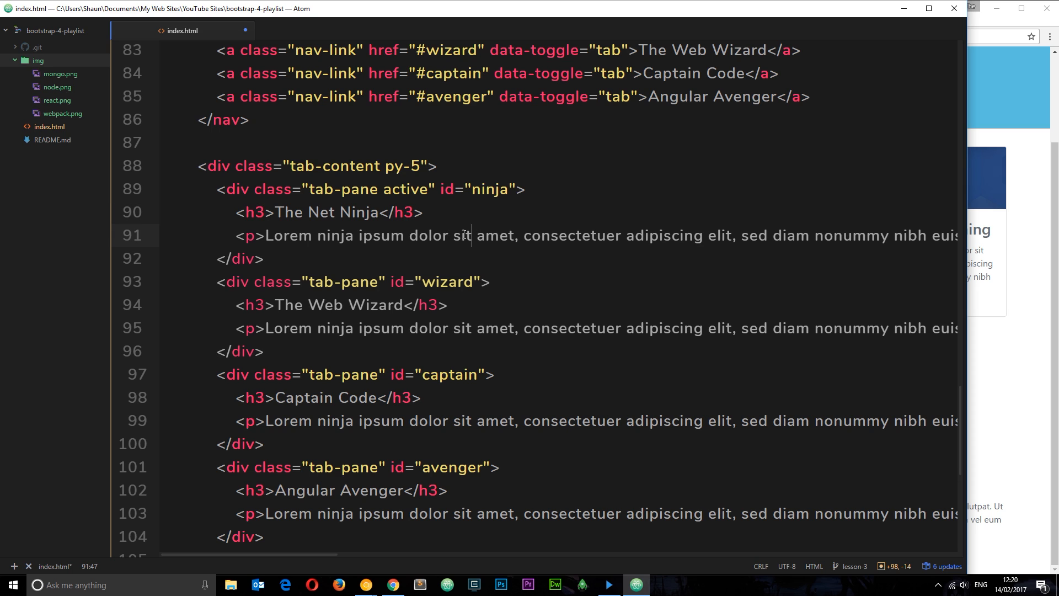
click(359, 235)
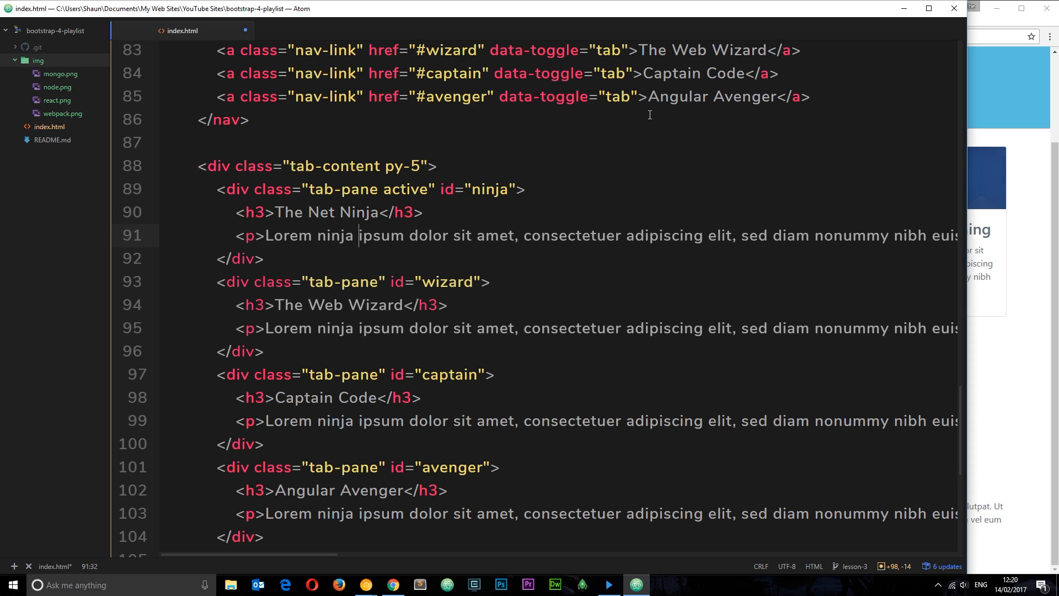
text(<span></span>)
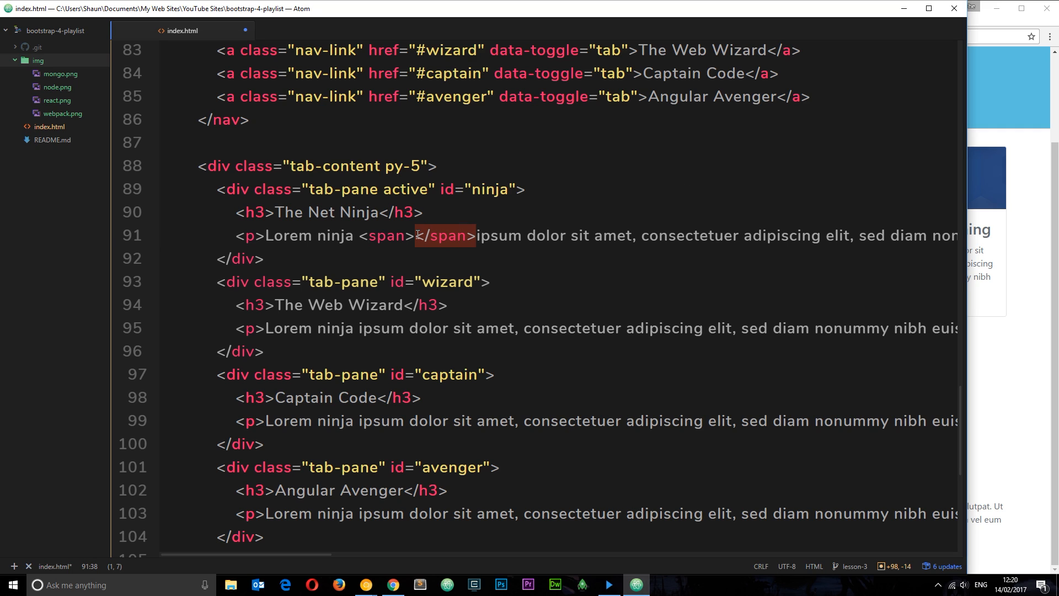
key(Delete)
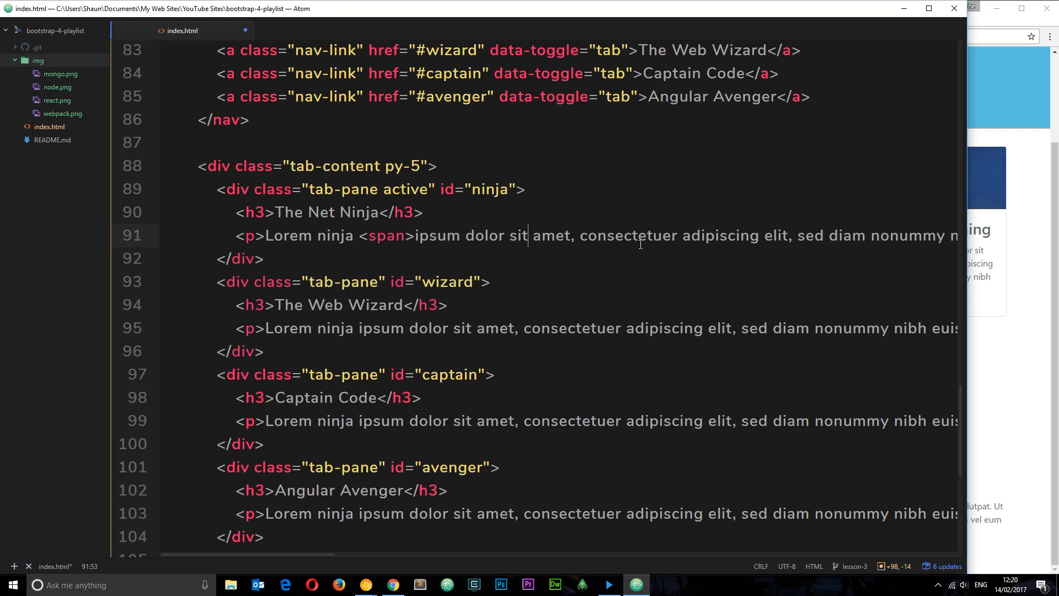
text(</span>)
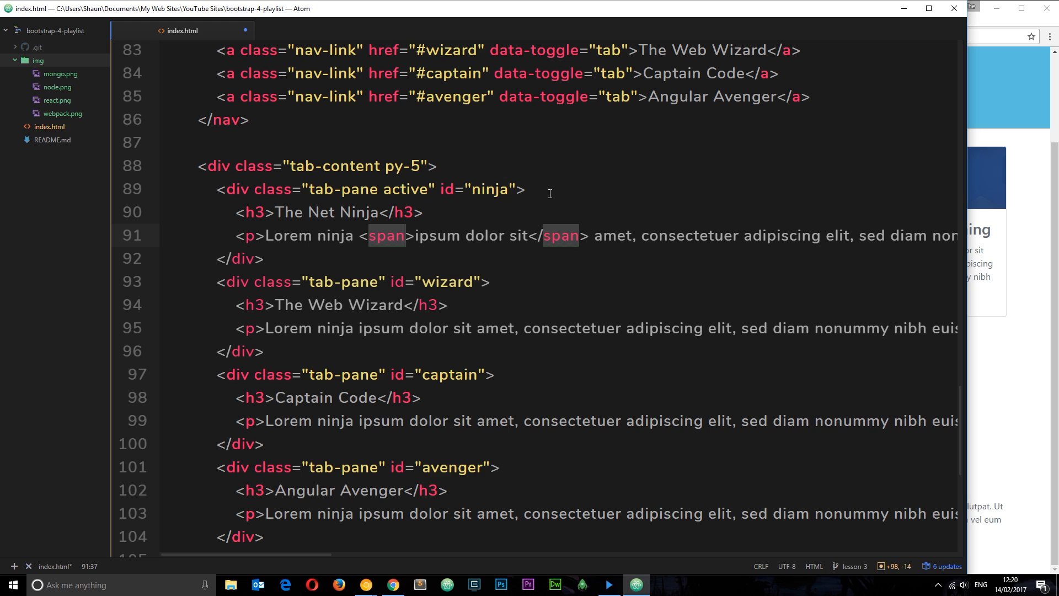
Give the span data-toggle="tooltip" and title="this is a tooltip"
text(data-toggle=")
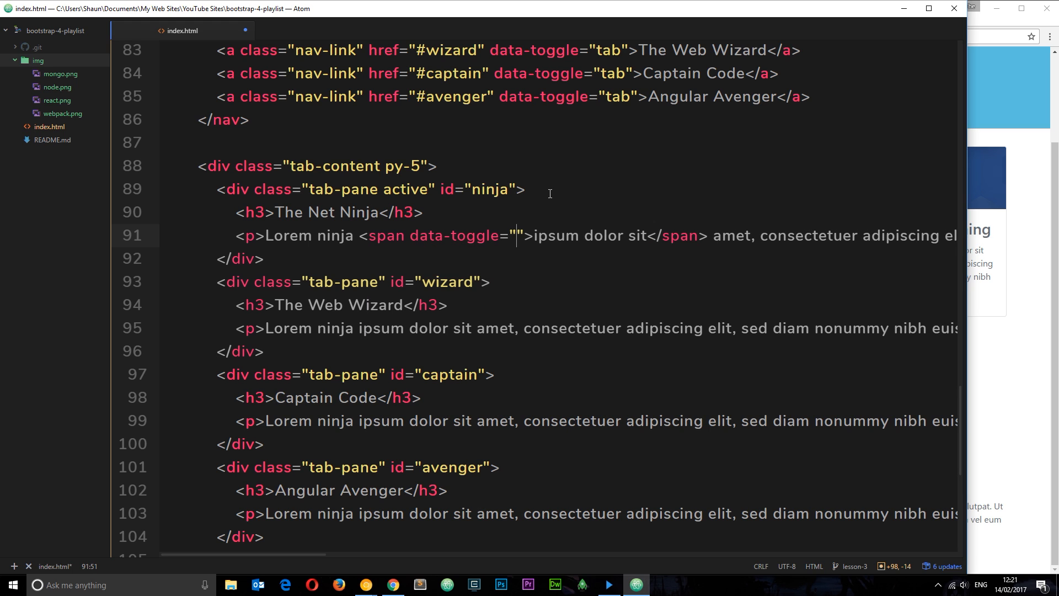
text(tooltip)
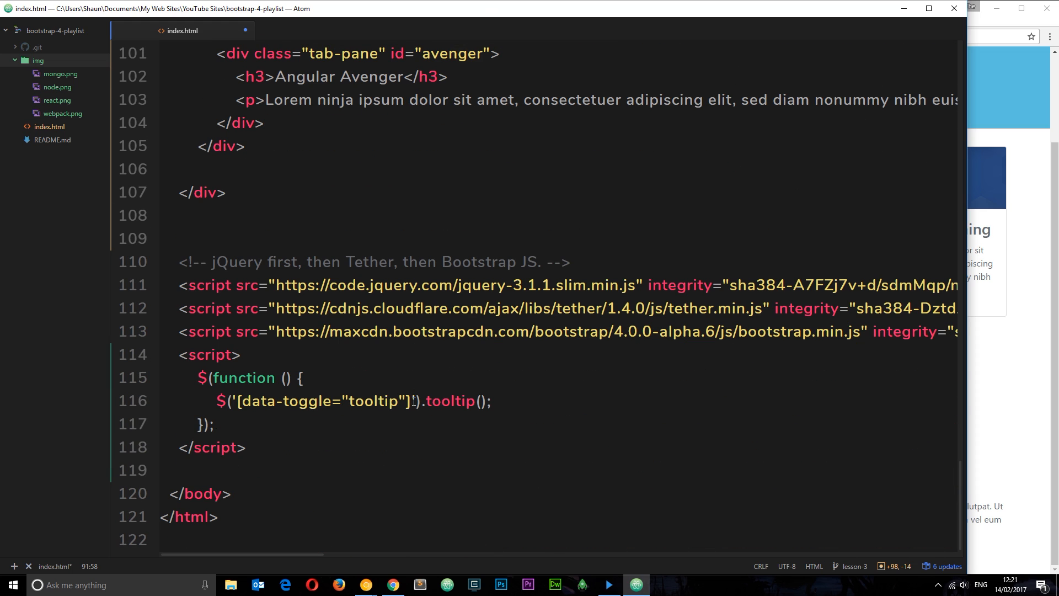
double_click(323, 401)
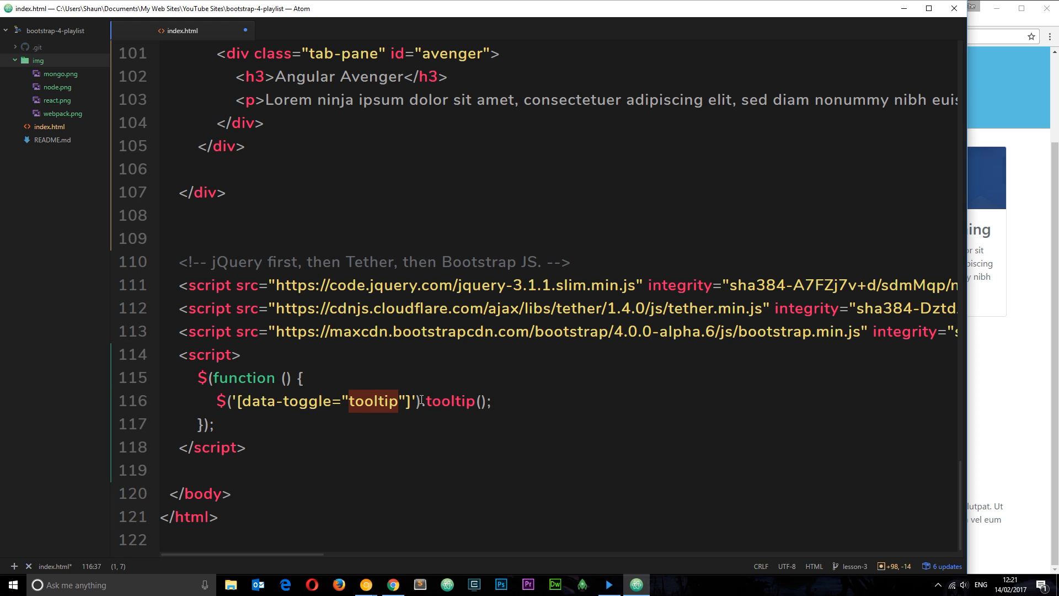
scroll(up, 3)
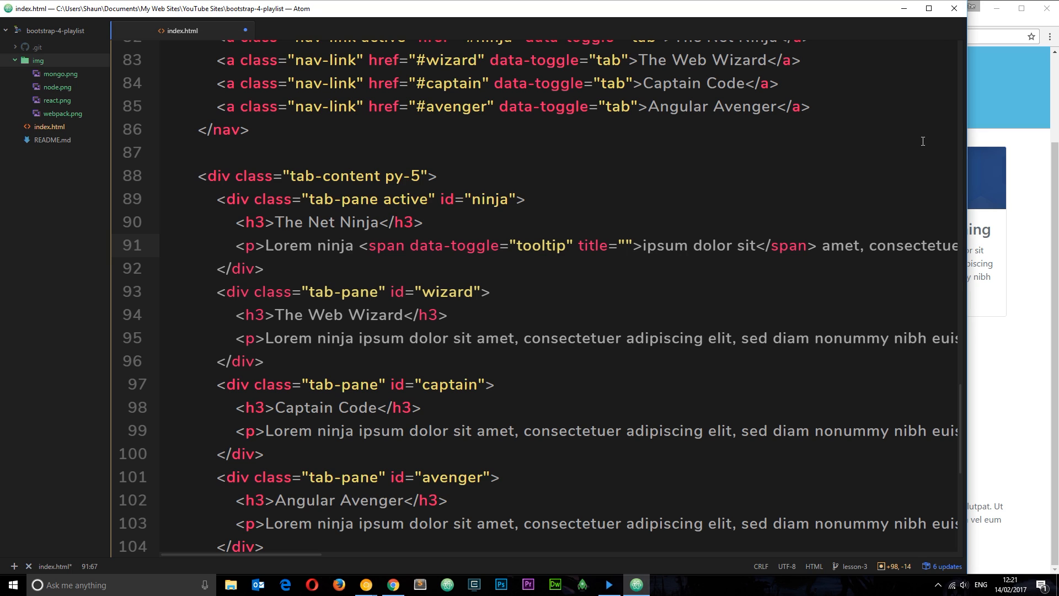
text(this is a toolti)
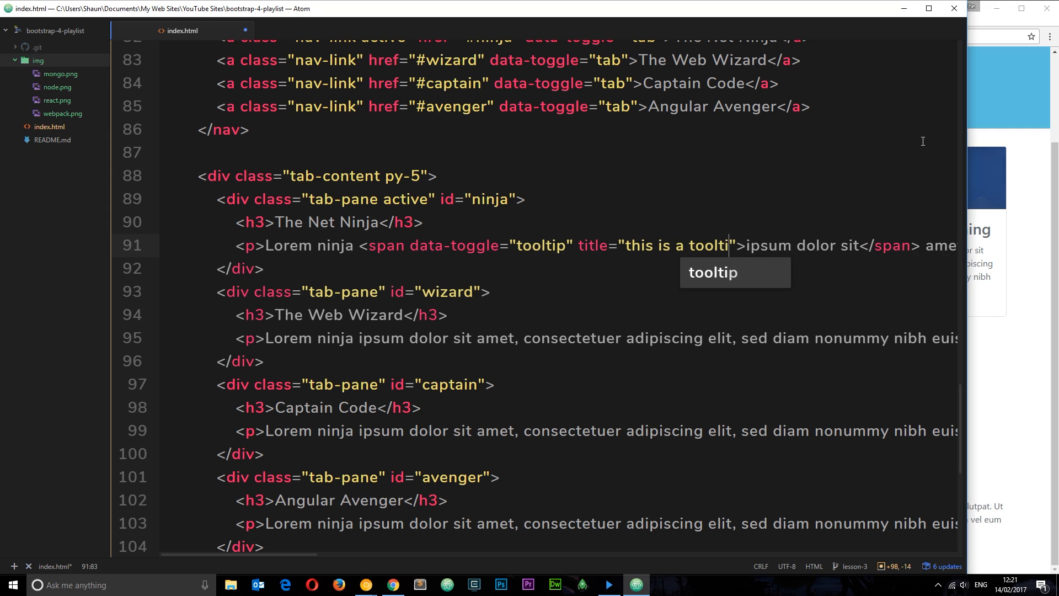
text(p)
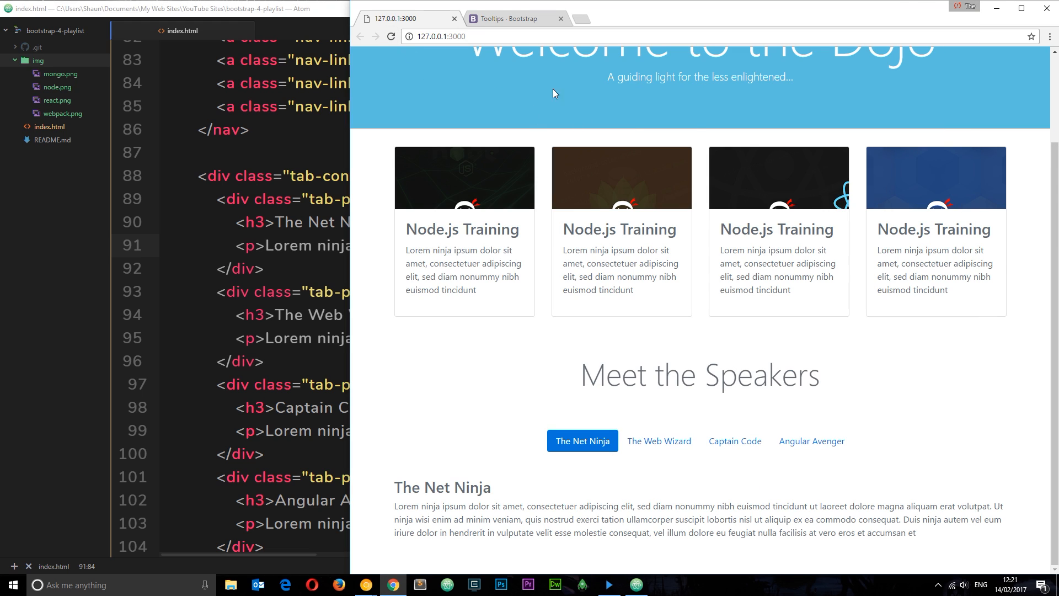
mouse_move(537, 266)
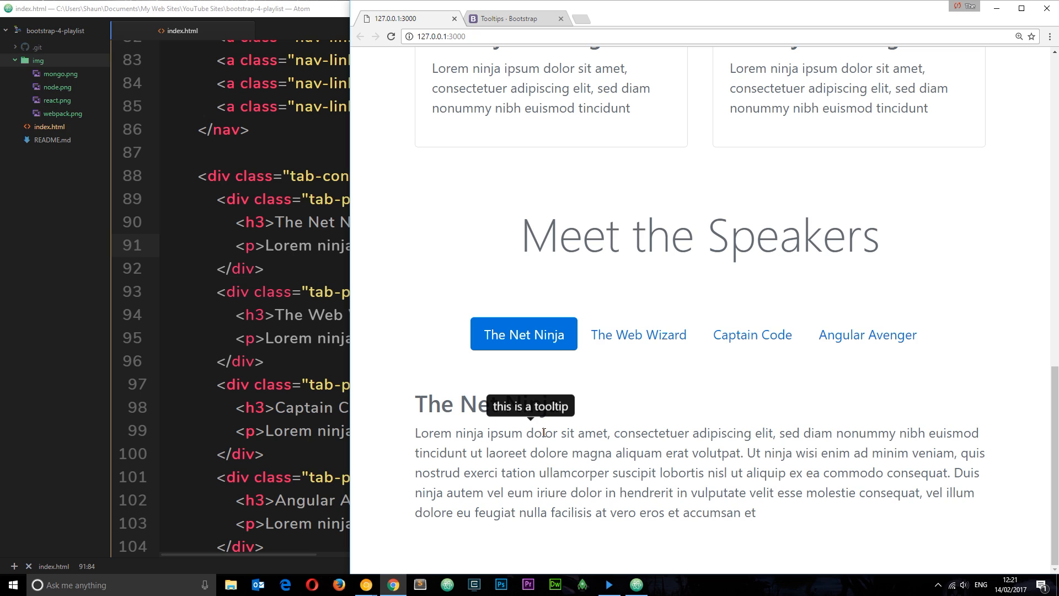
mouse_move(504, 468)
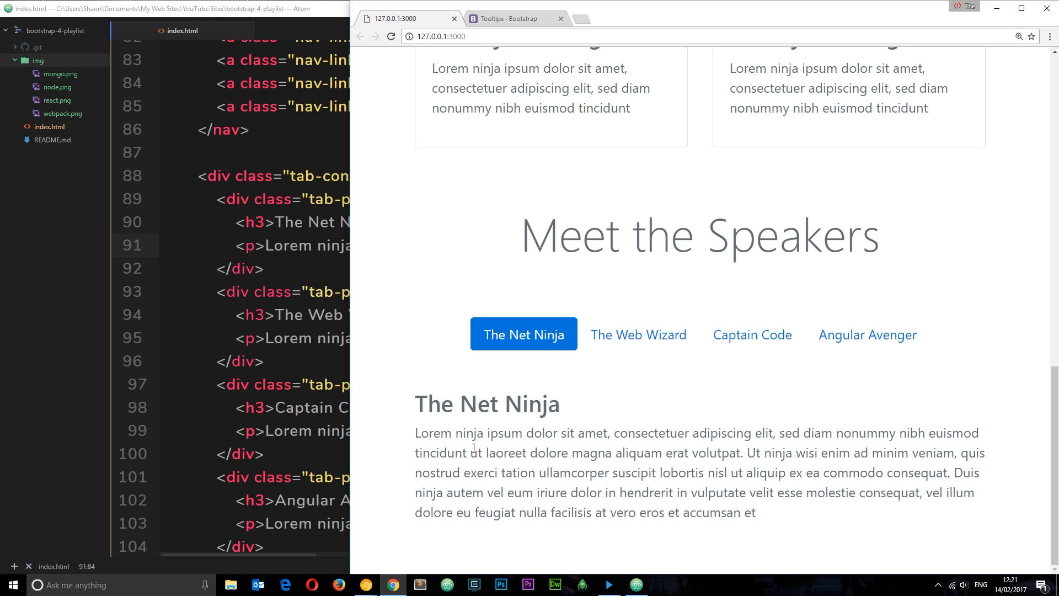
mouse_move(664, 507)
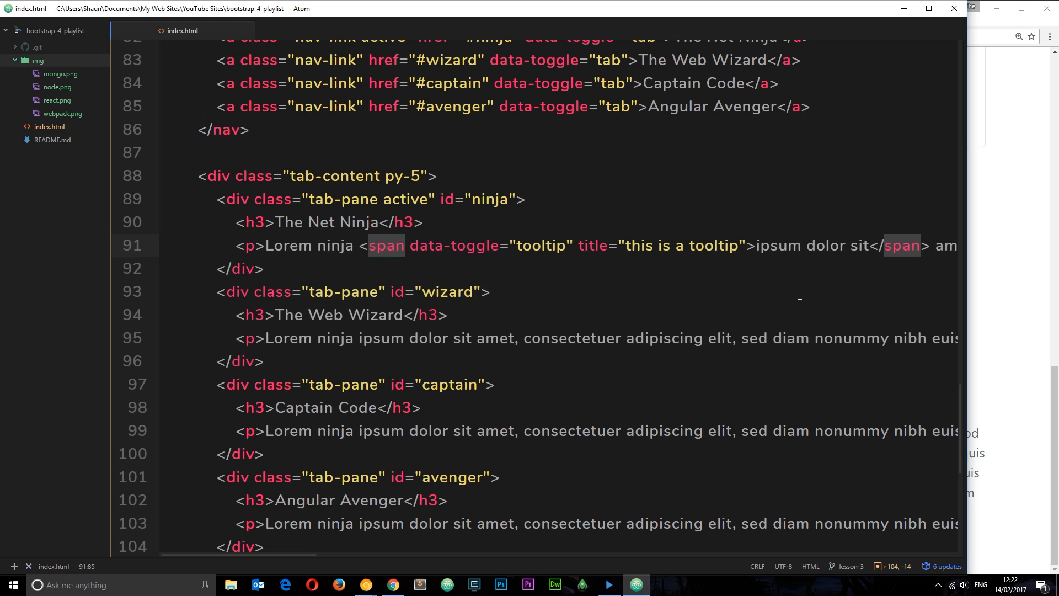
Add class="text-info" to the tooltip span on line 91
text(class)
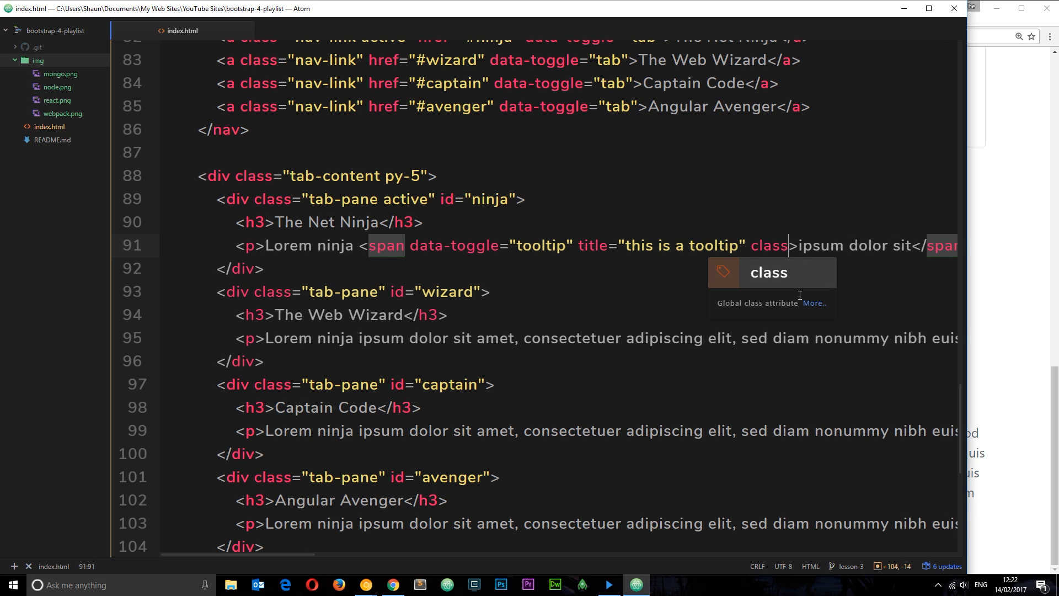
text(="")
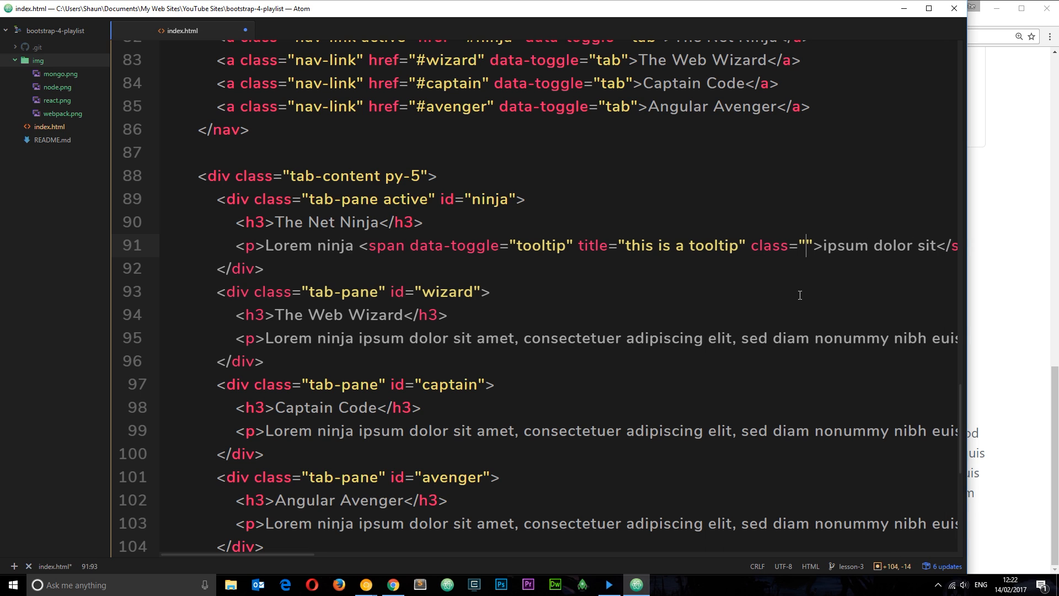
text(text-info)
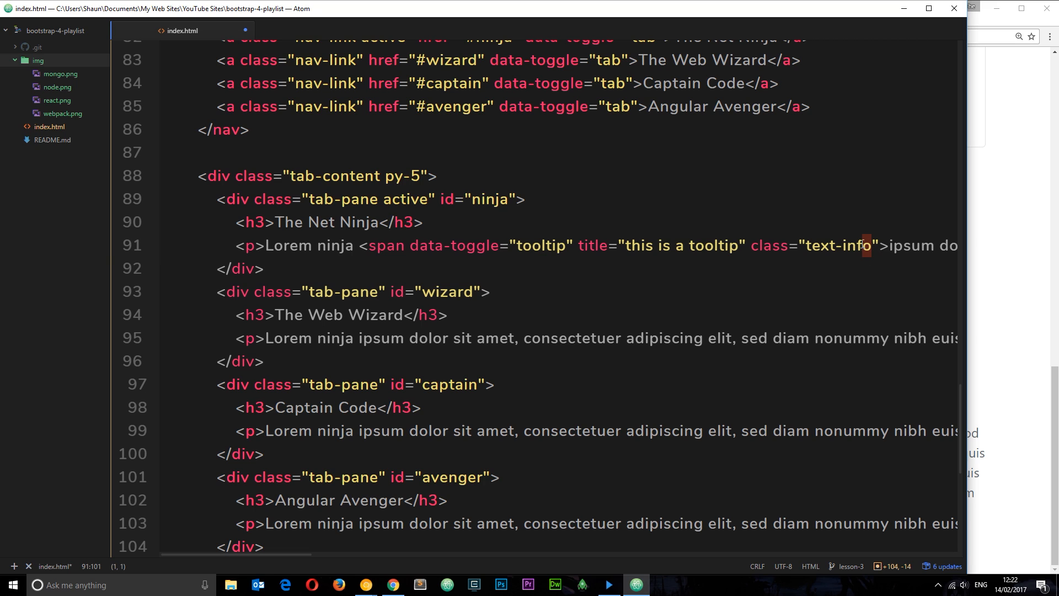
double_click(851, 245)
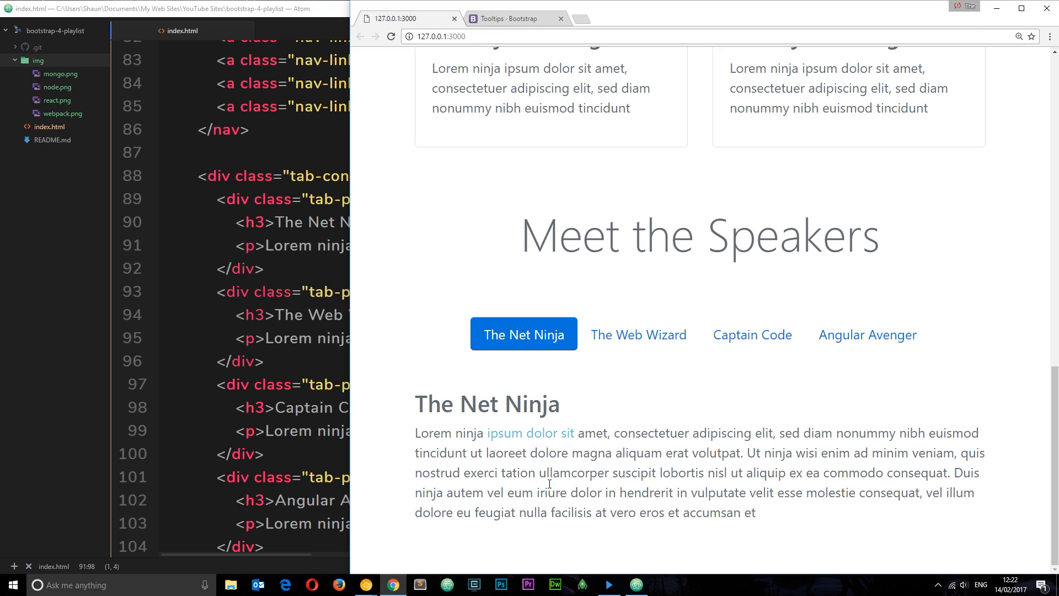
mouse_move(501, 396)
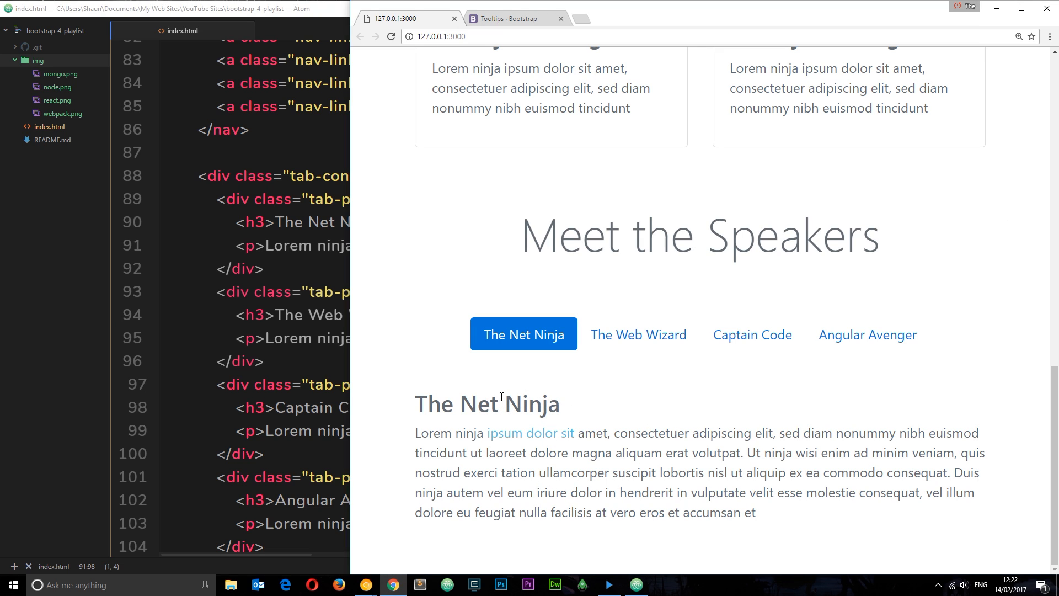
mouse_move(551, 456)
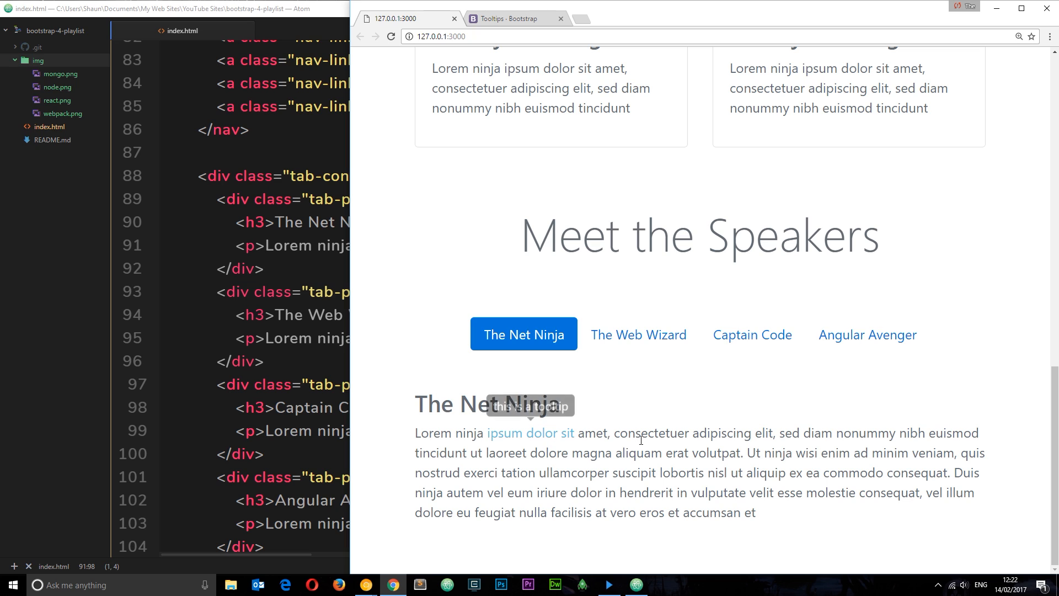
mouse_move(688, 453)
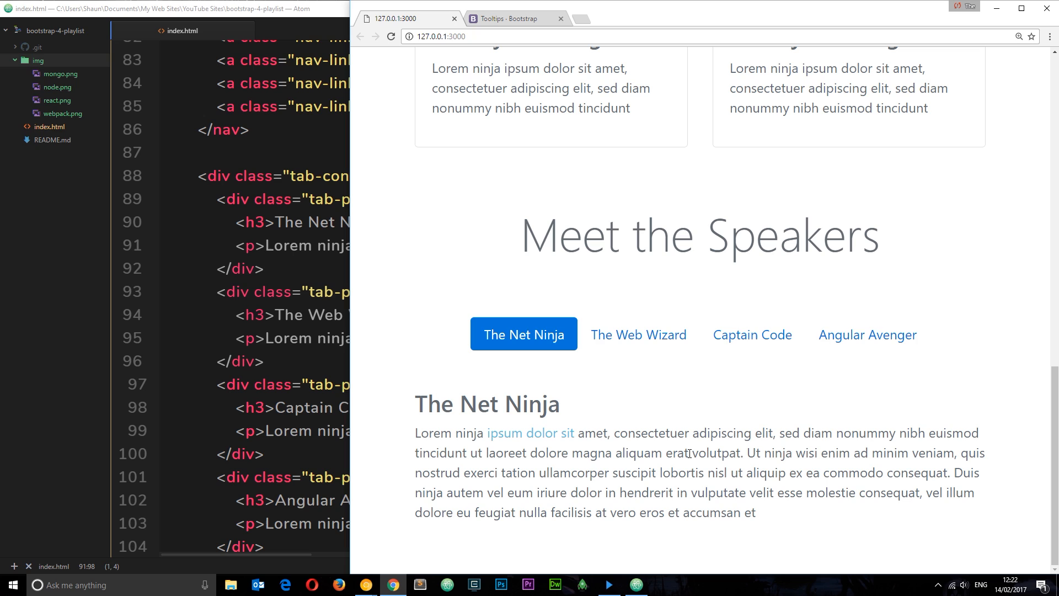
Check in Chrome that the blue 'ipsum dolor sit' still shows 'this is a tooltip' on hover
double_click(716, 453)
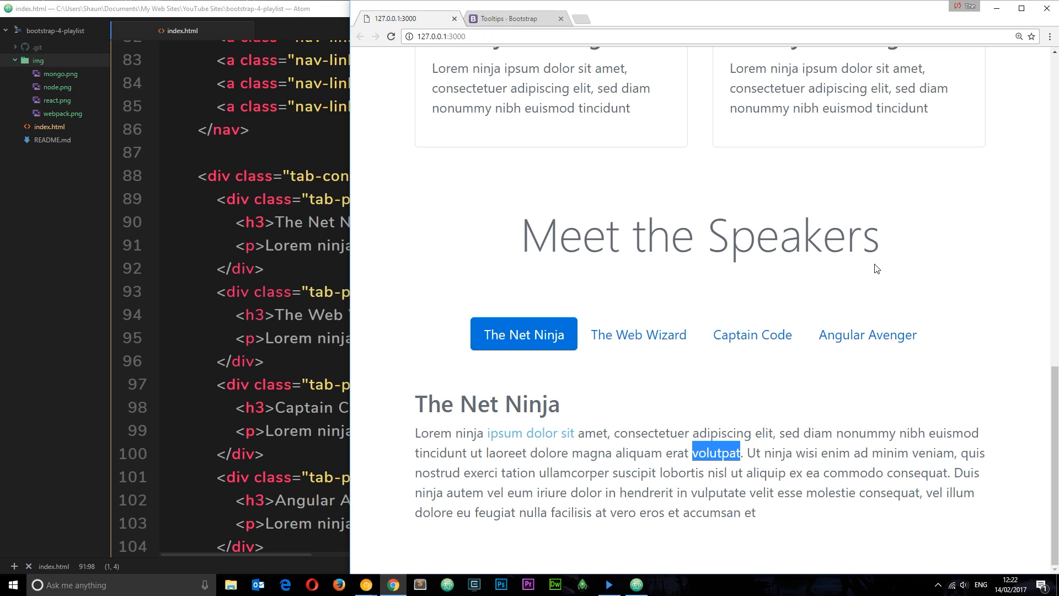
mouse_move(867, 300)
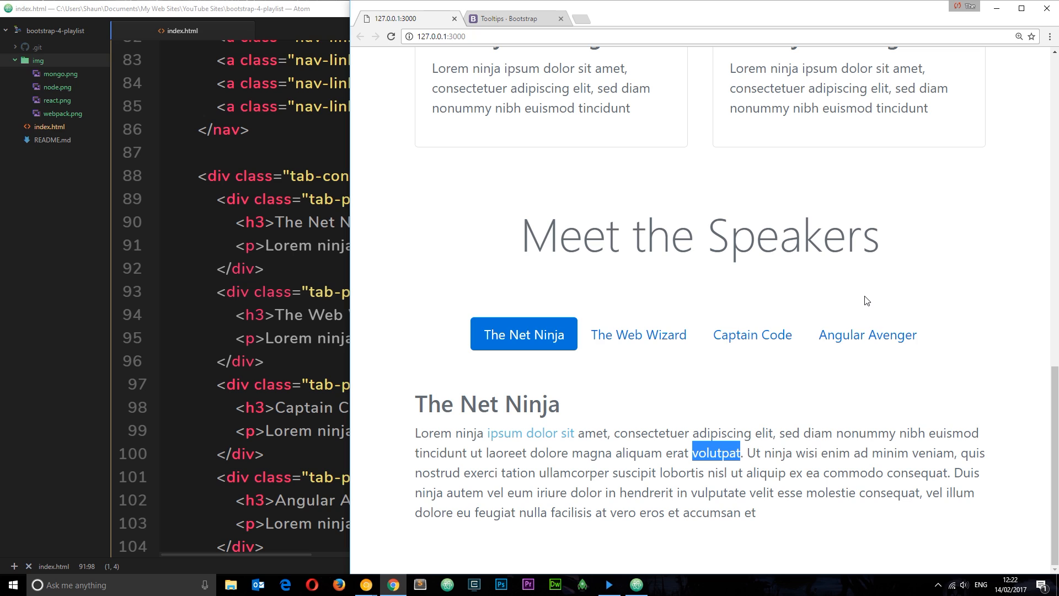
mouse_move(641, 231)
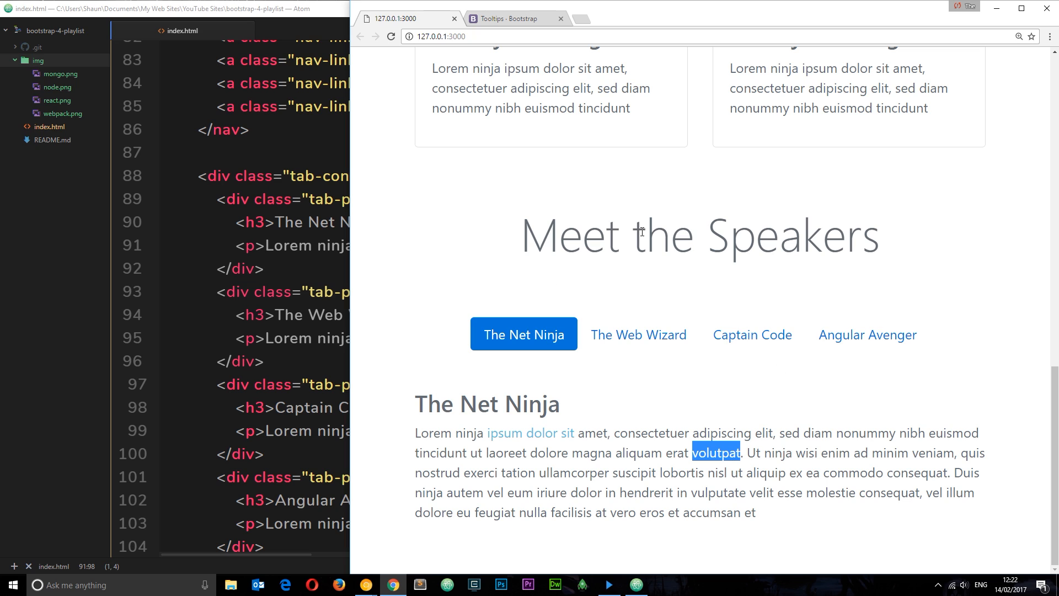
mouse_move(908, 454)
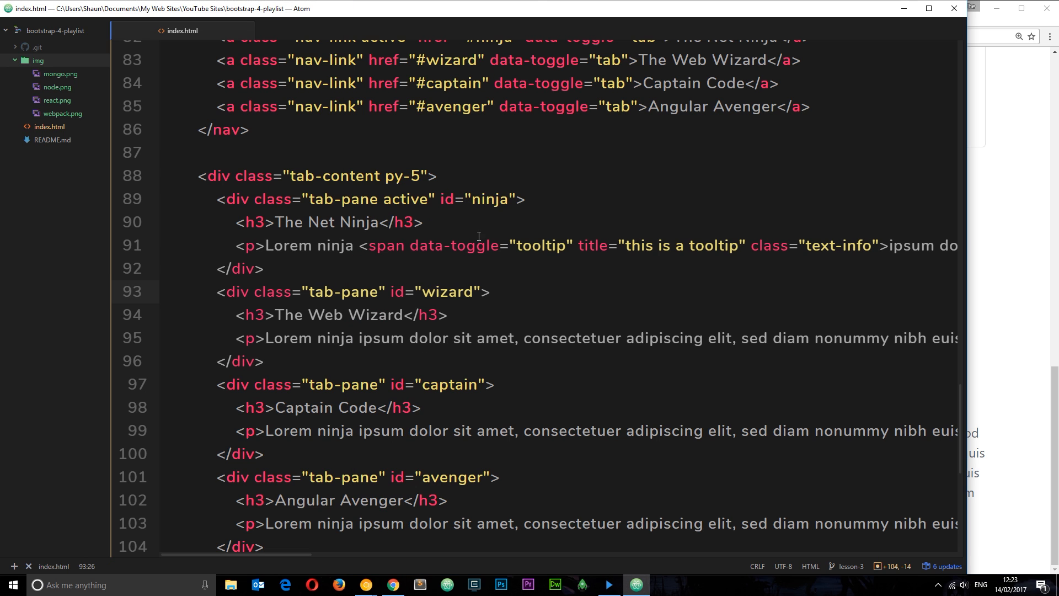
Review the text-info tooltip span in index.html back in Atom
double_click(386, 245)
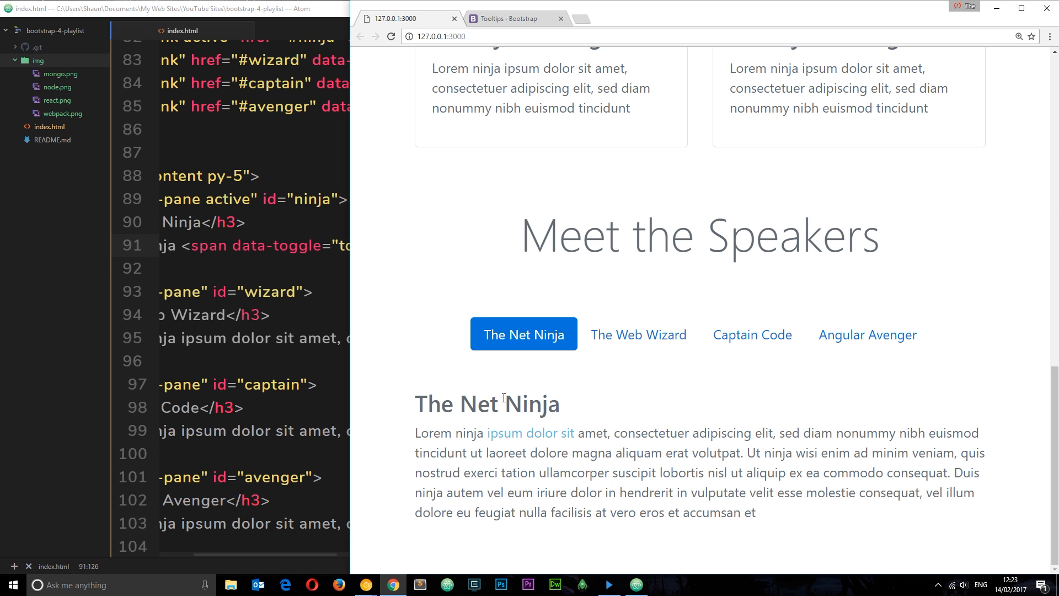
mouse_move(522, 431)
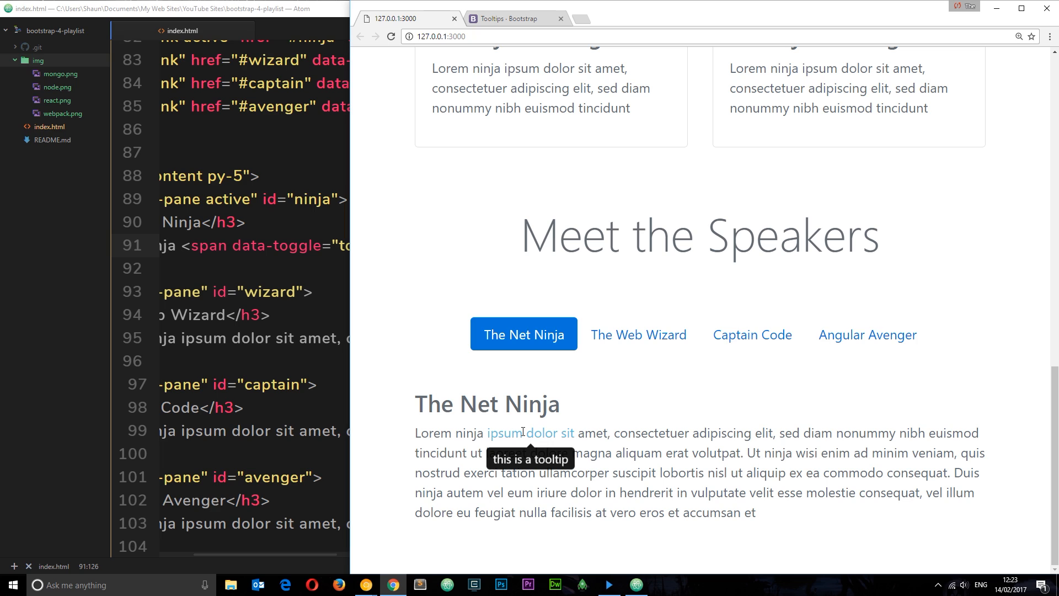
mouse_move(525, 451)
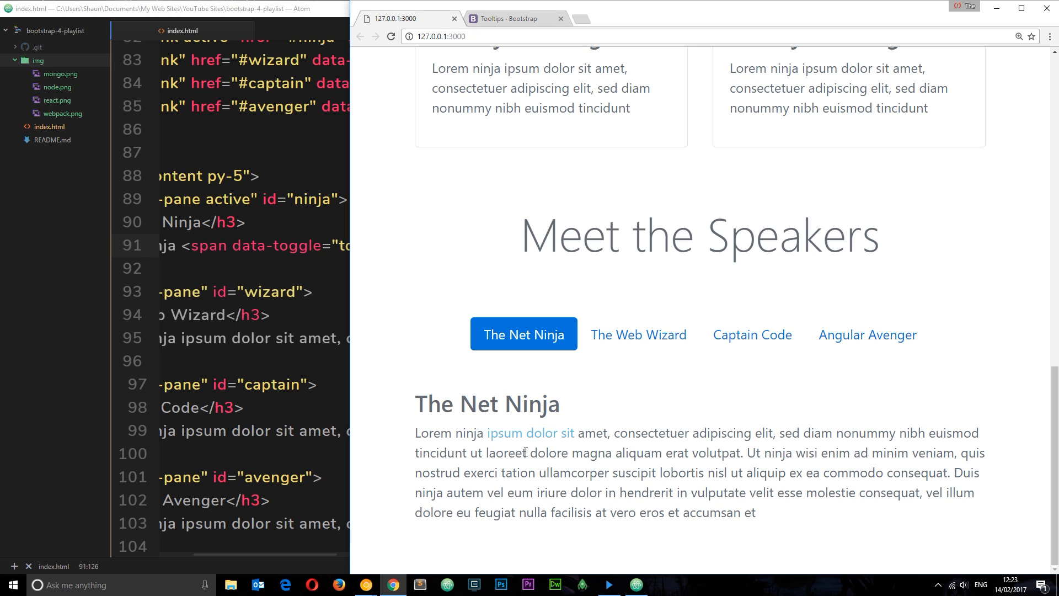
mouse_move(659, 494)
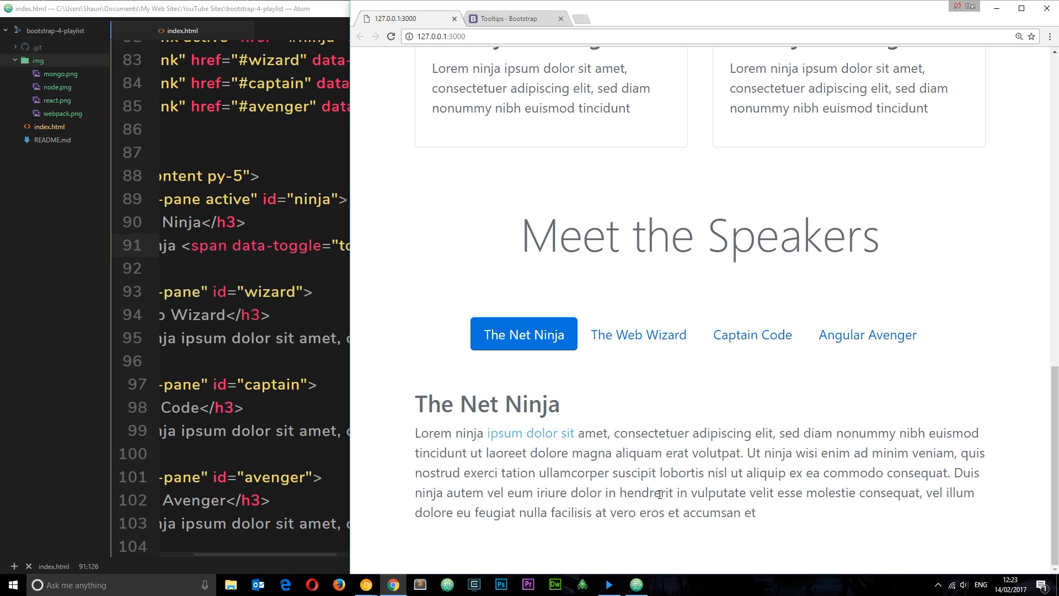
mouse_move(724, 297)
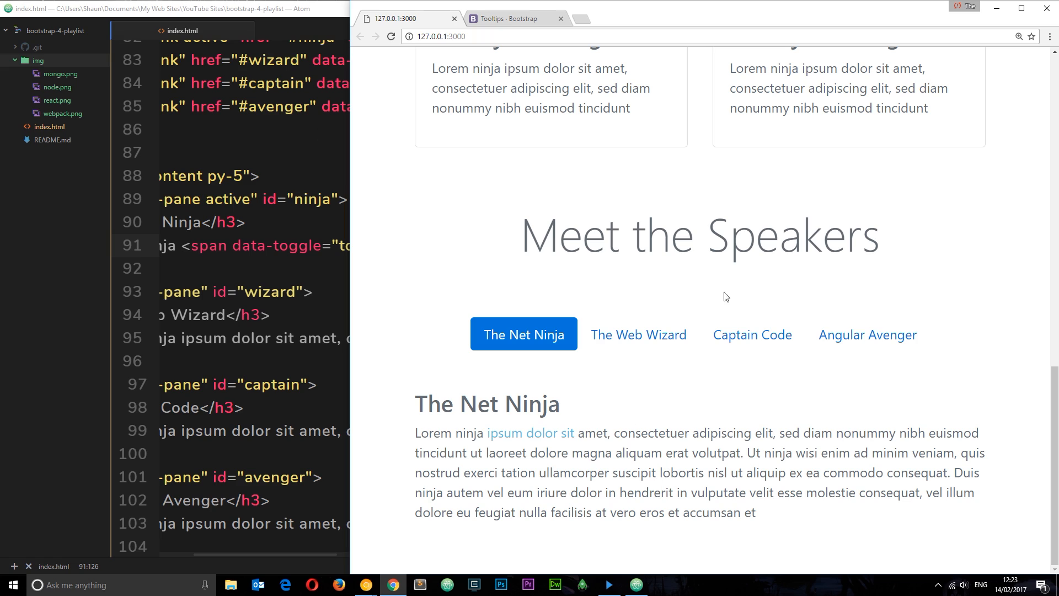